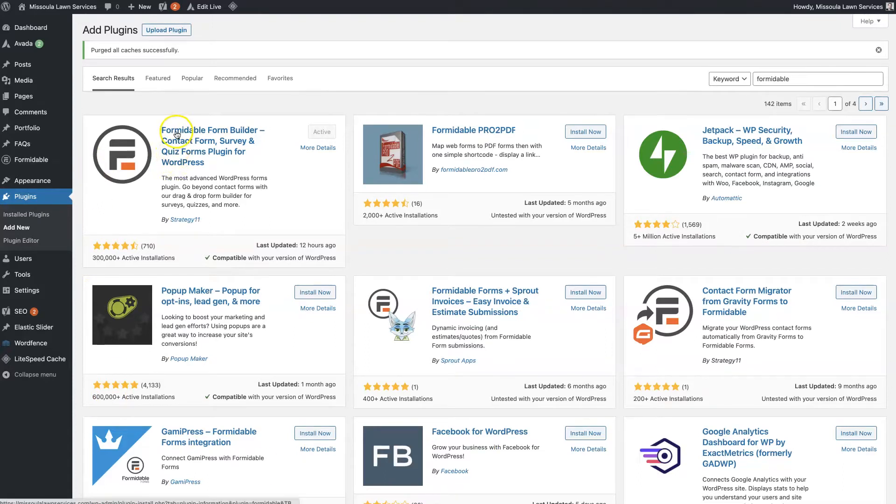
mouse_move(247, 140)
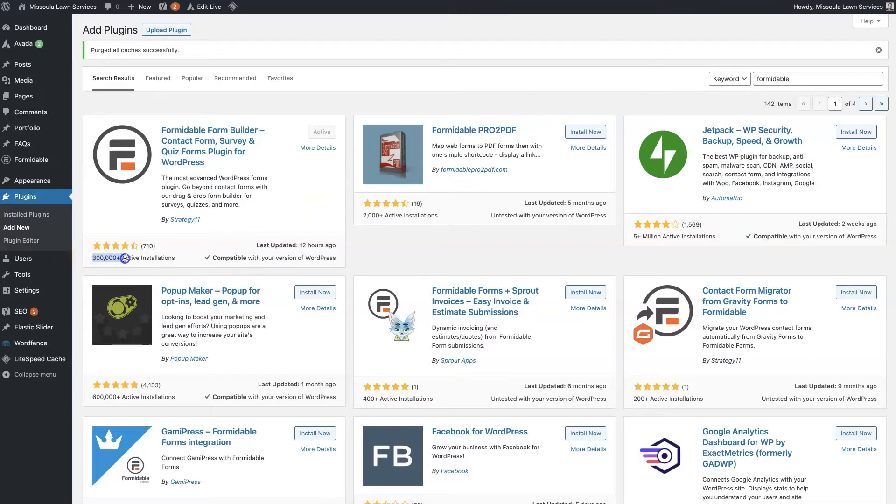
mouse_move(193, 260)
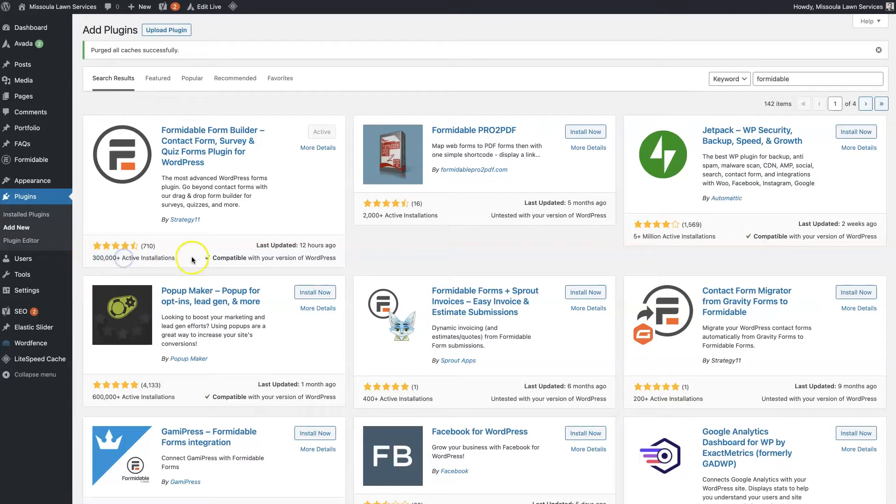
mouse_move(146, 246)
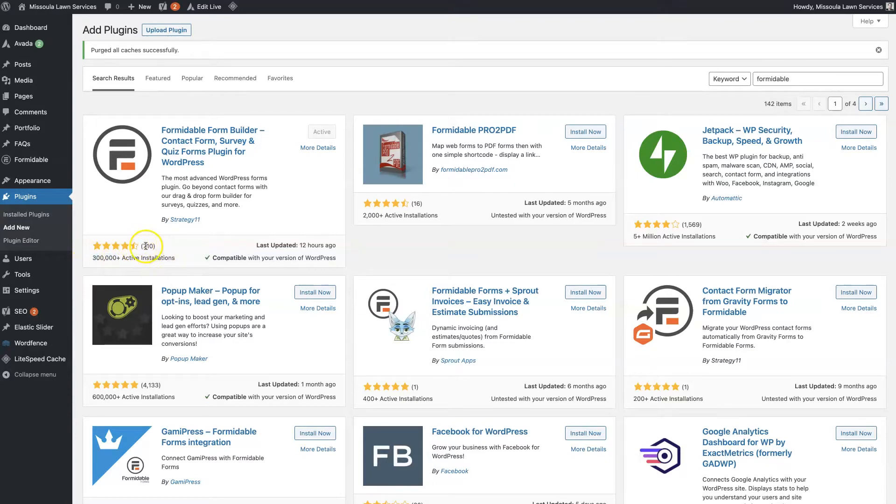
mouse_move(271, 178)
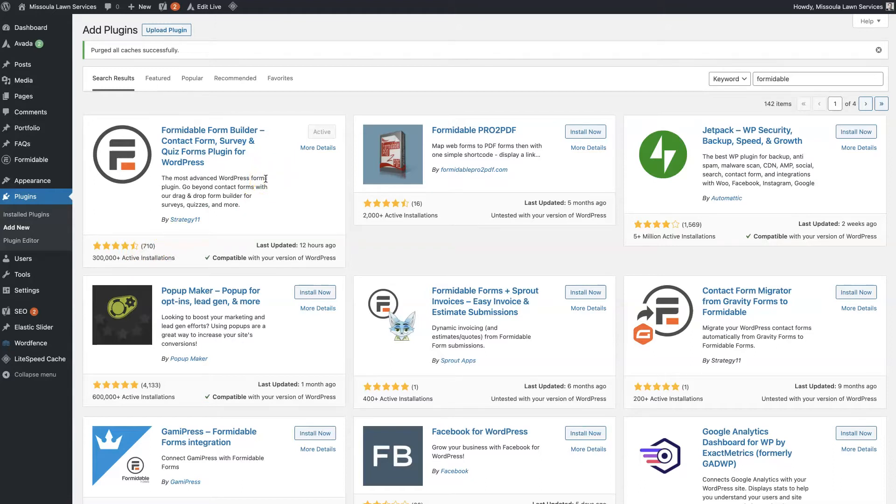
mouse_move(266, 179)
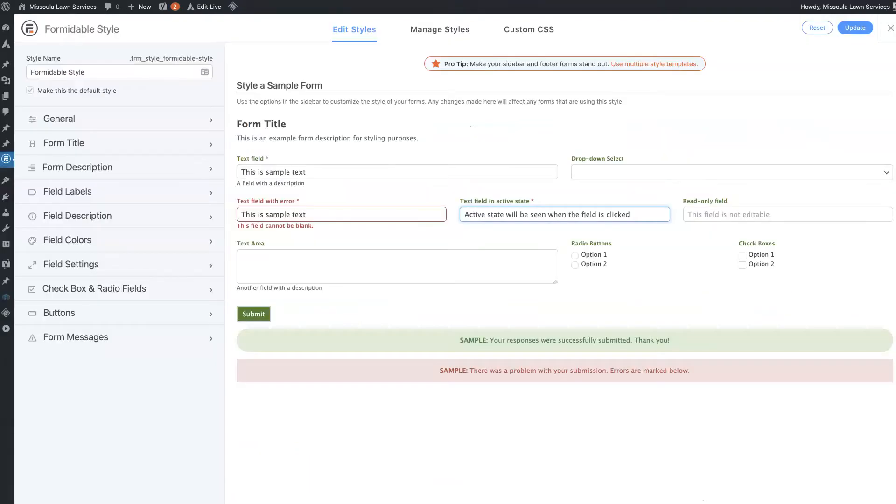
mouse_move(412, 258)
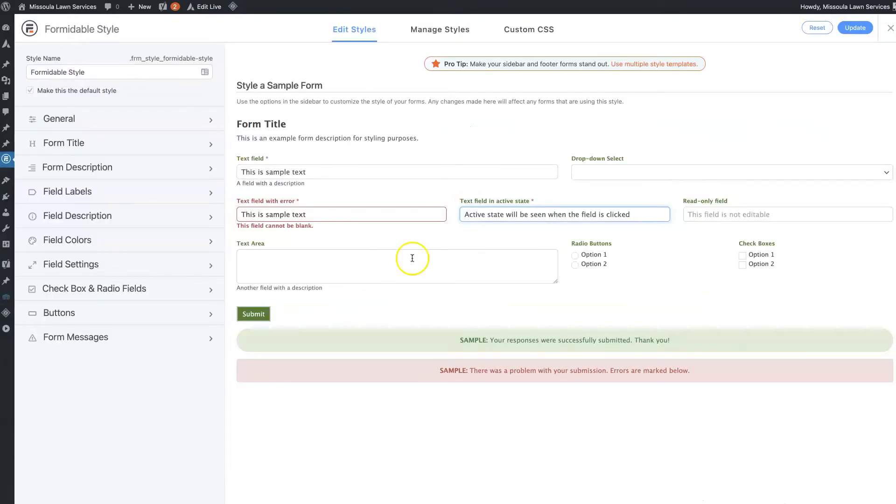
mouse_move(416, 261)
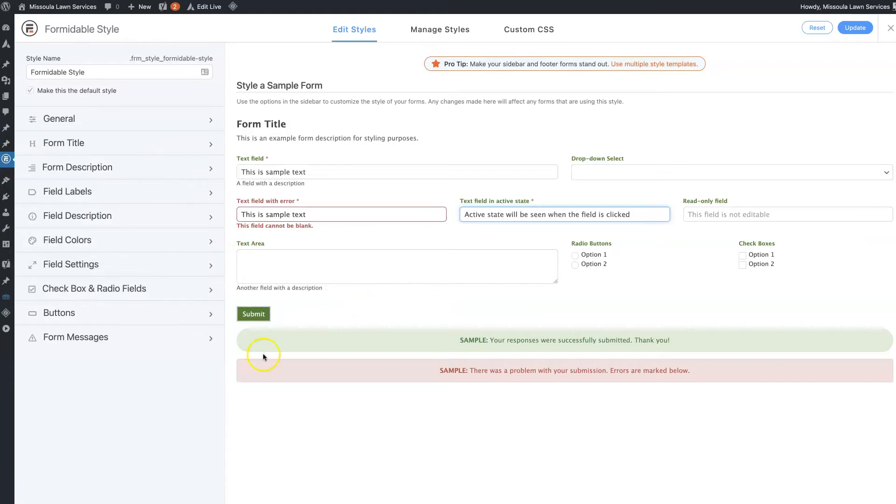
mouse_move(563, 179)
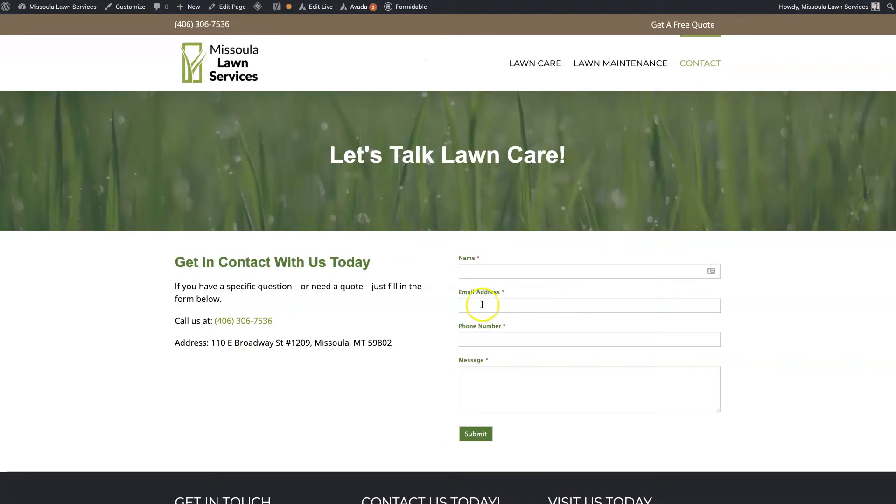
Step: Expand the Buttons section of the default Formidable Style and look through its options
click(571, 271)
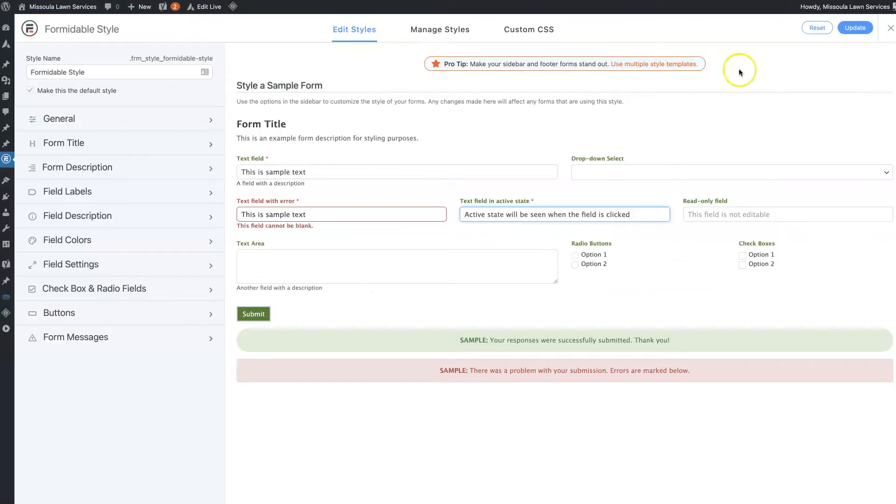
click(59, 312)
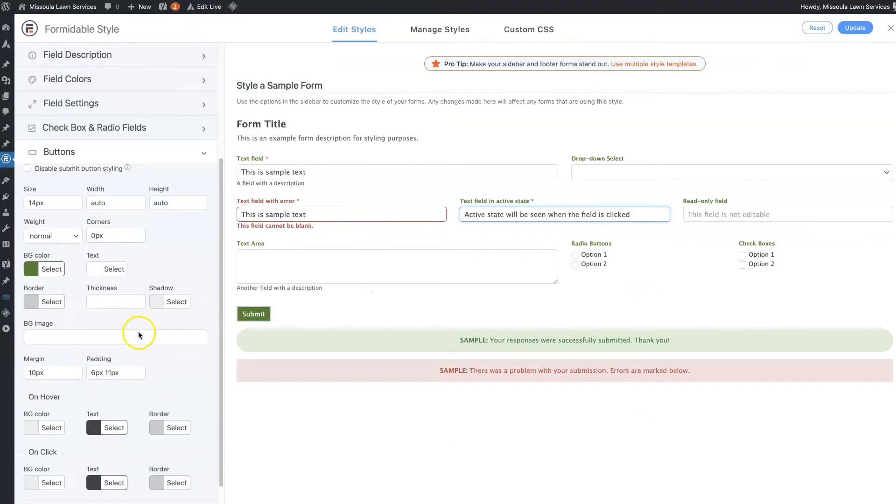
scroll(down, 3)
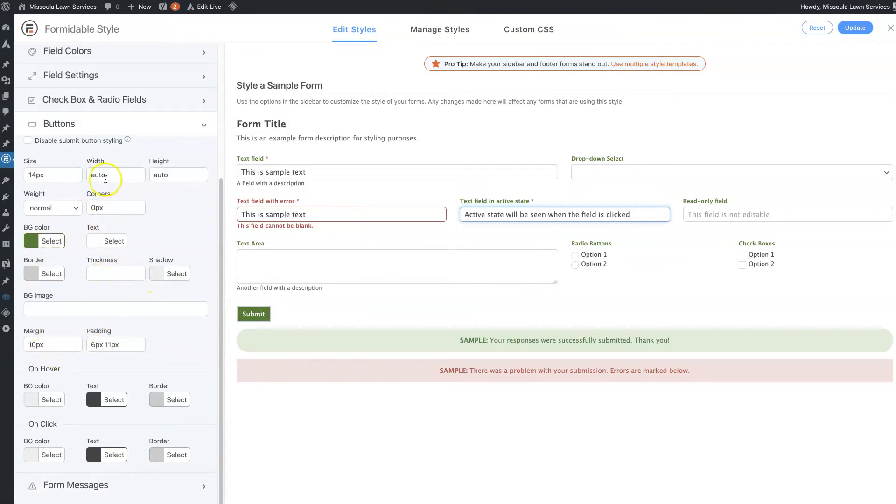
mouse_move(169, 311)
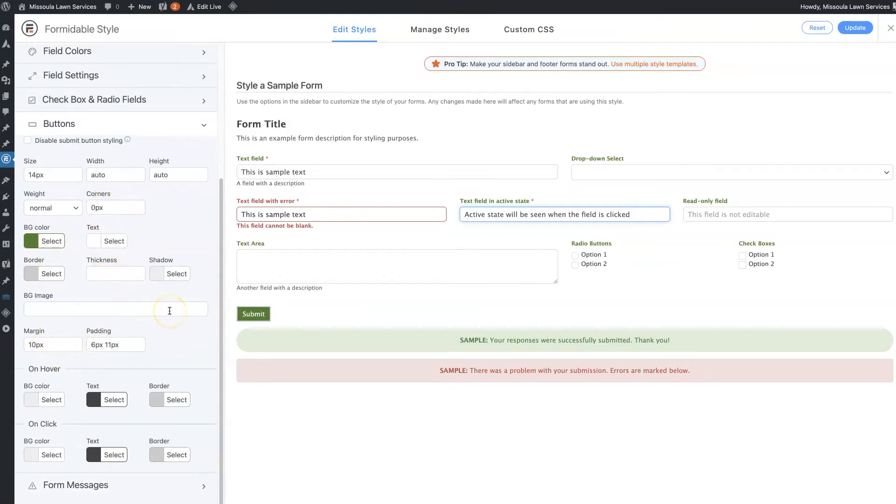
mouse_move(164, 210)
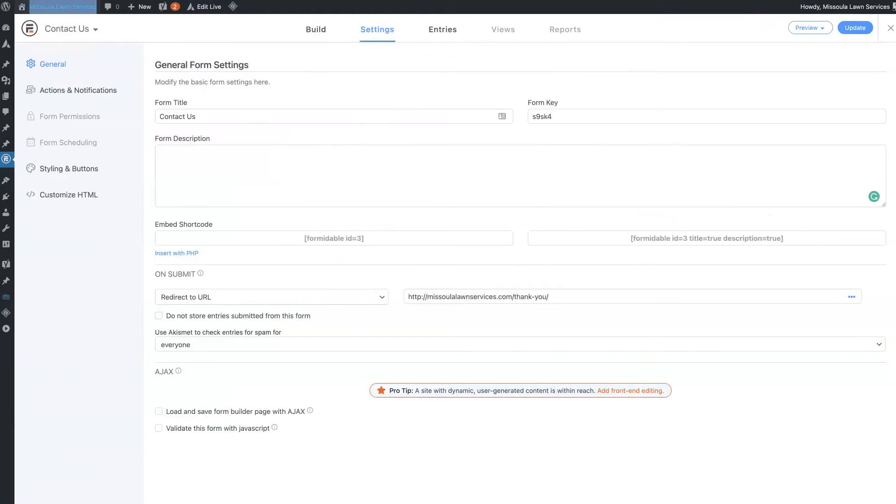
mouse_move(446, 178)
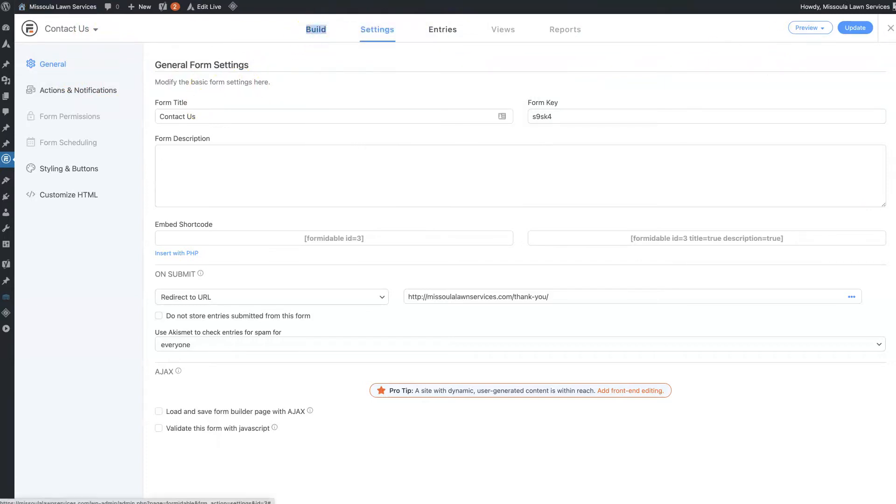
Step: Switch to the Contact Us form's Settings to see the thank-you redirect and Akismet check
click(316, 29)
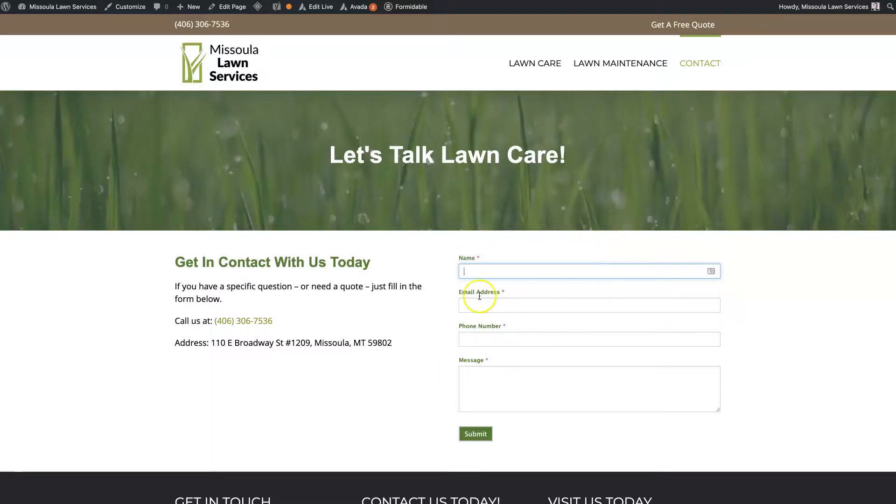
mouse_move(552, 369)
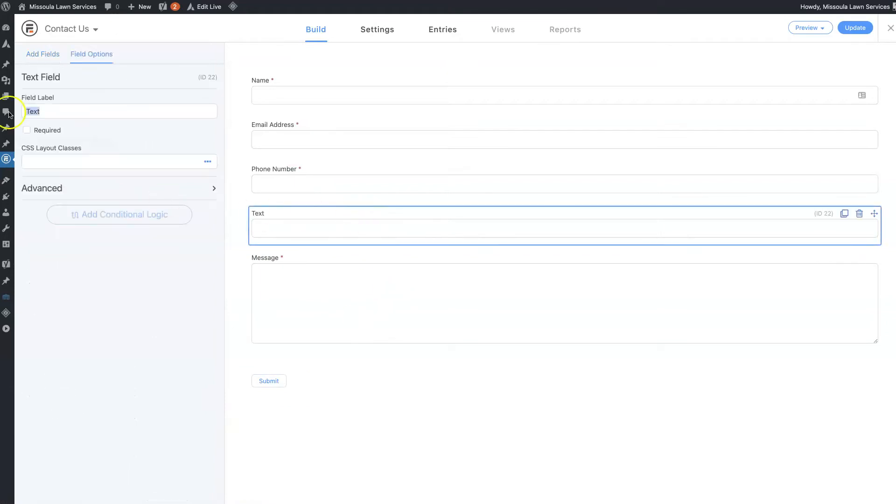
Step: Toggle the Text field required and back, and try a half-width layout class without keeping it
click(26, 130)
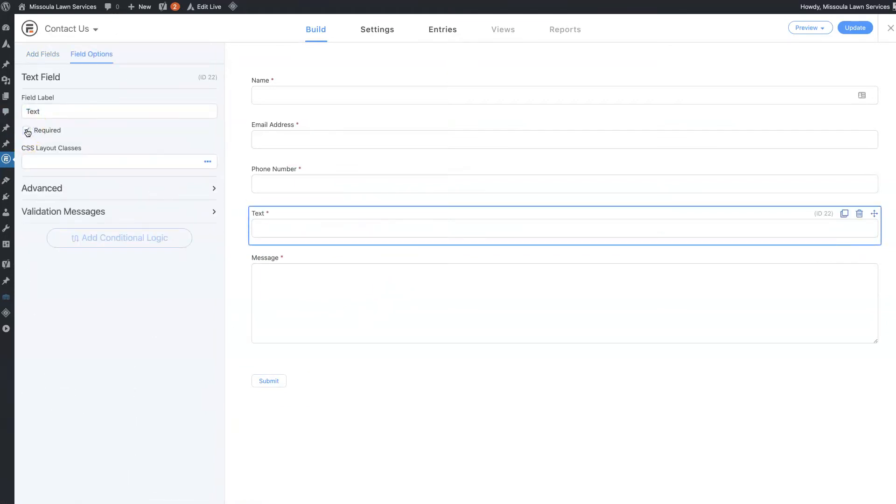
click(207, 161)
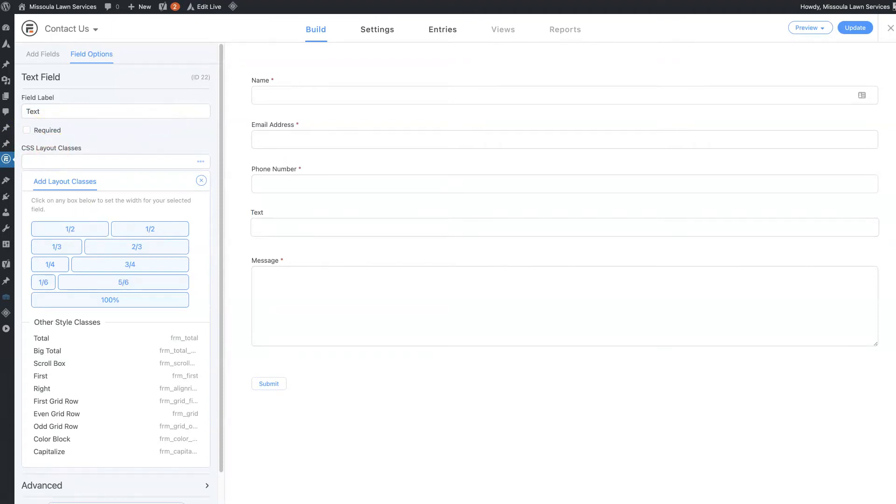
click(807, 27)
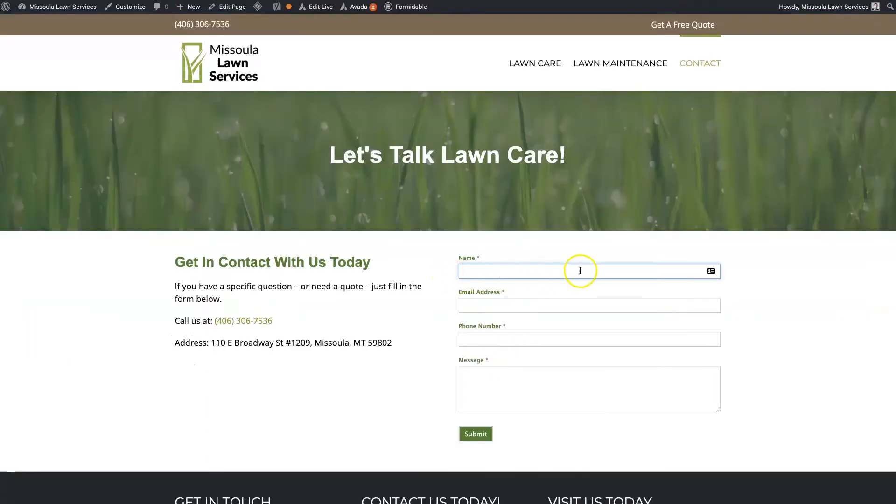
mouse_move(710, 271)
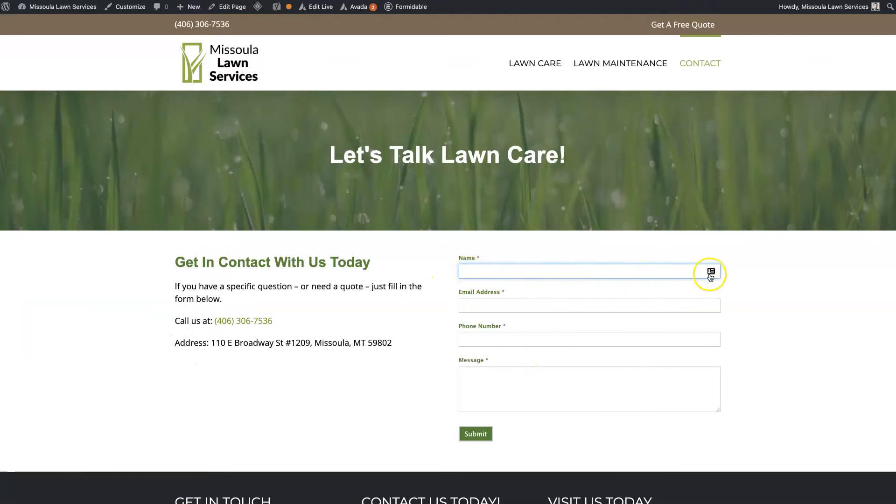
click(710, 272)
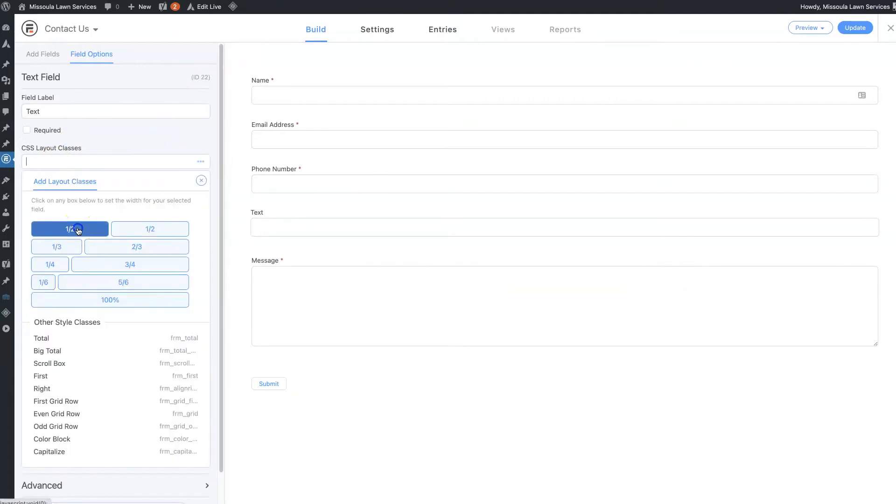
click(69, 229)
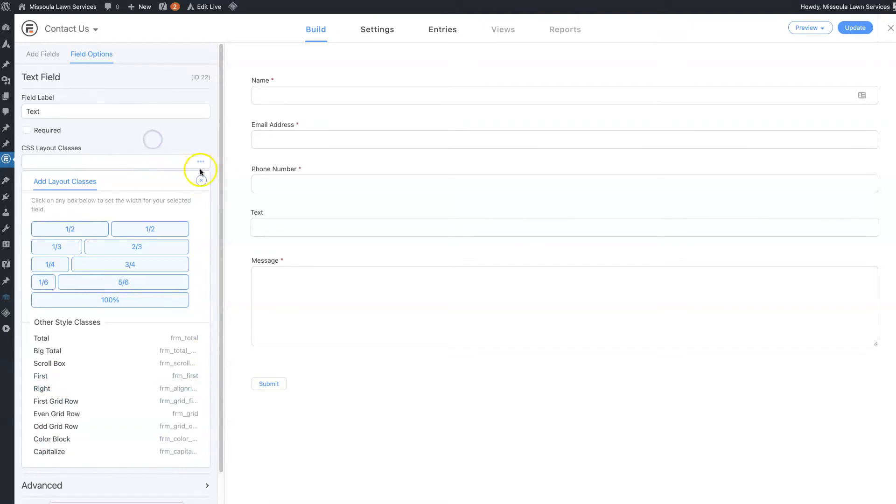
click(201, 180)
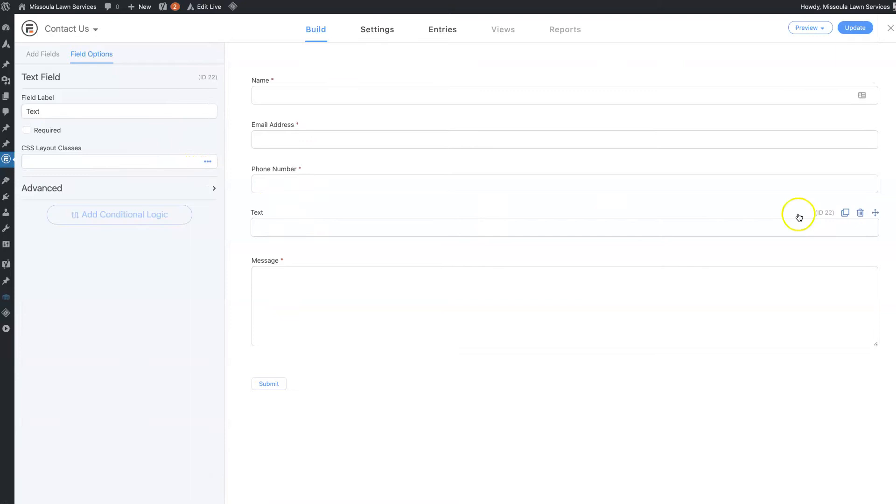
Step: Delete the extra Text field, leaving Name, Email Address, Phone Number and Message
click(860, 213)
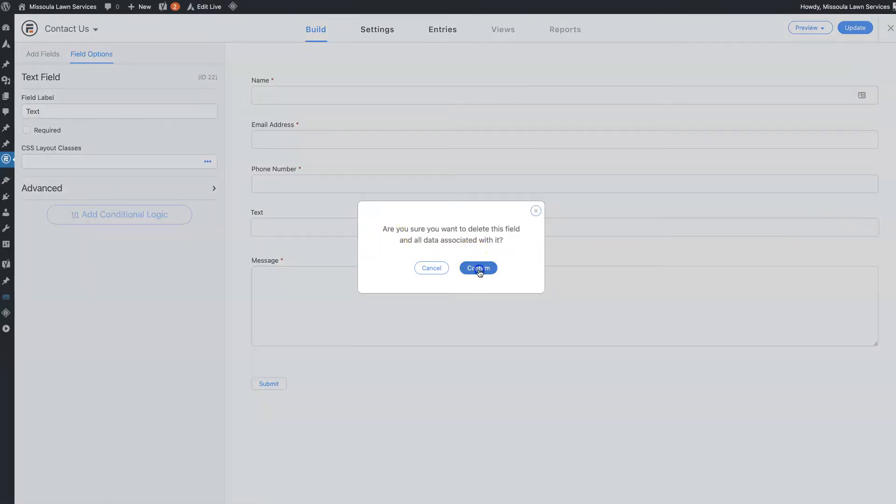
click(478, 268)
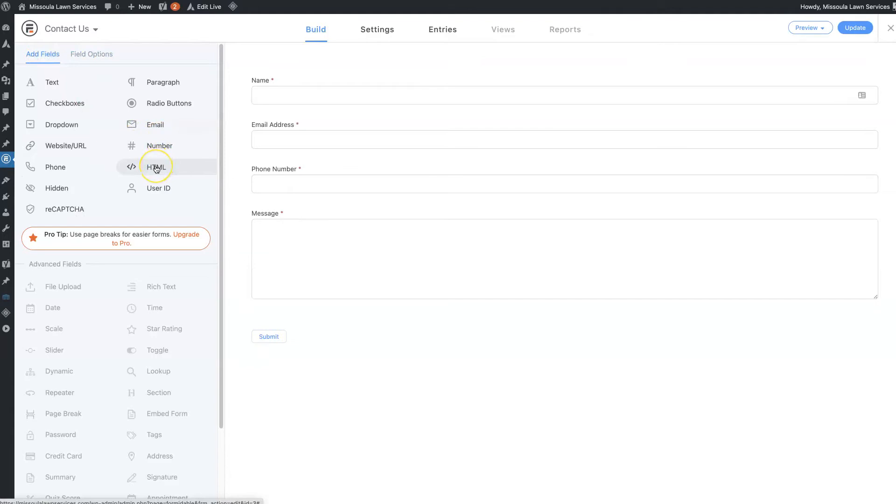
mouse_move(156, 167)
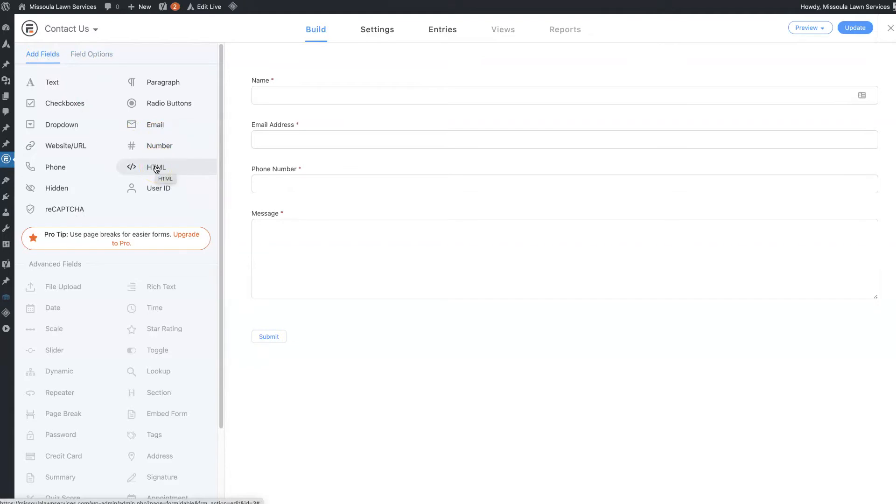
mouse_move(514, 220)
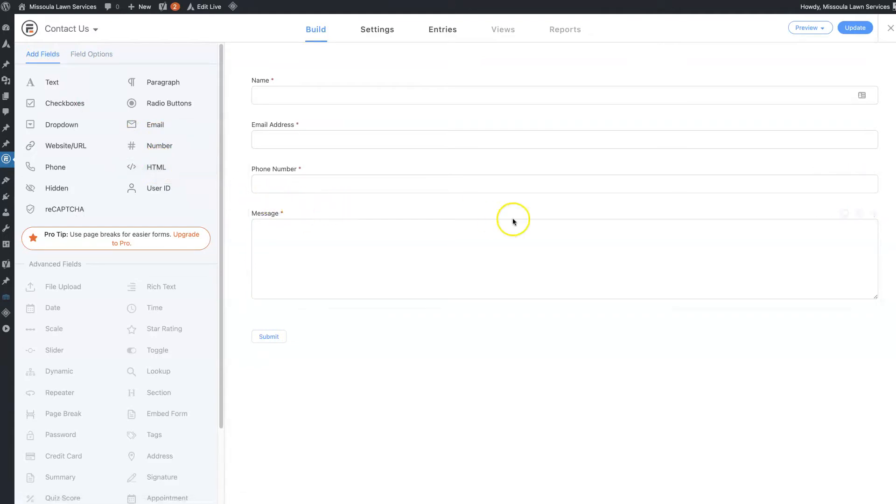
mouse_move(64, 209)
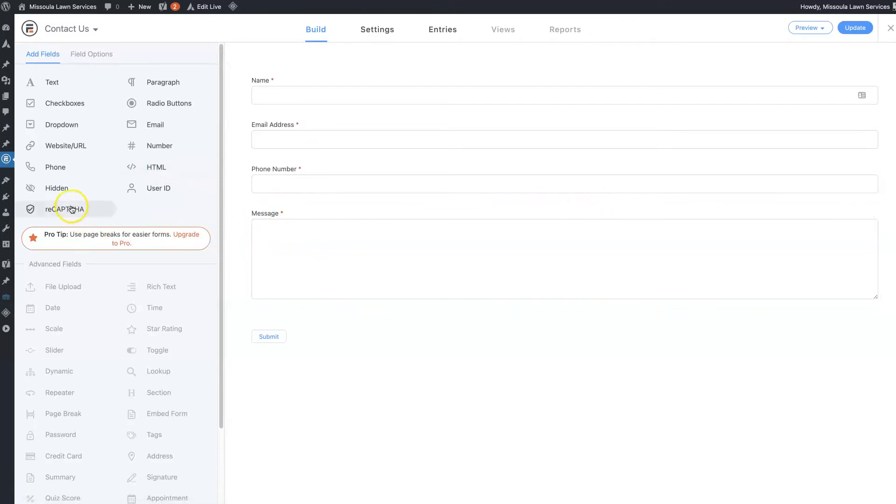
mouse_move(64, 146)
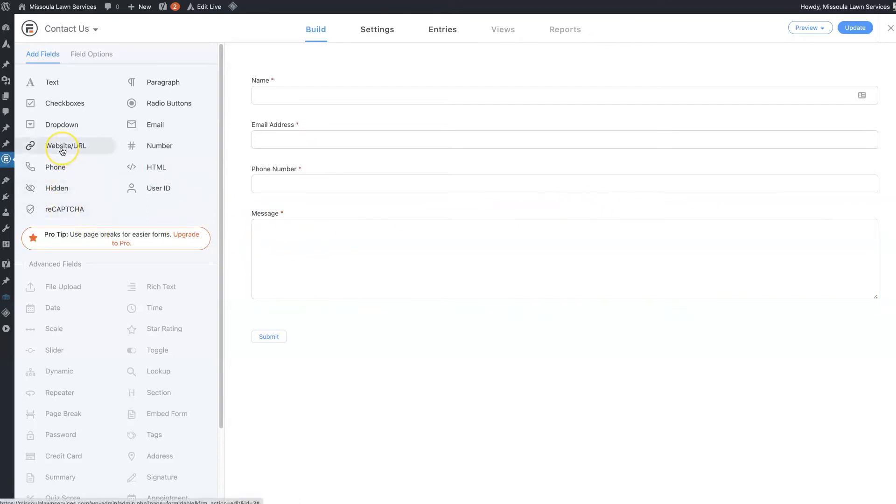
mouse_move(61, 124)
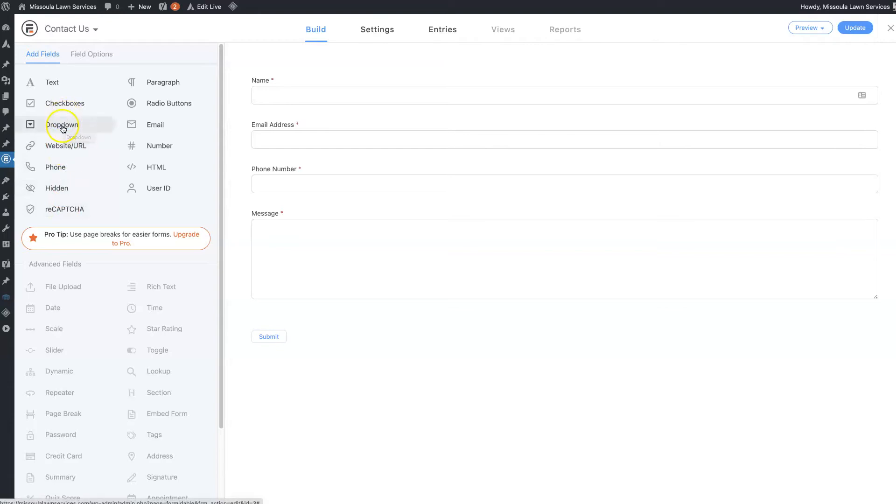
mouse_move(65, 104)
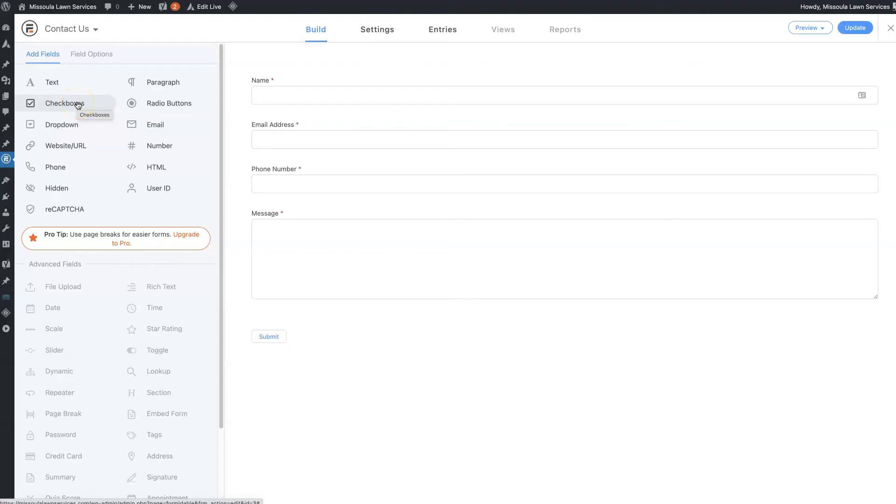
mouse_move(52, 82)
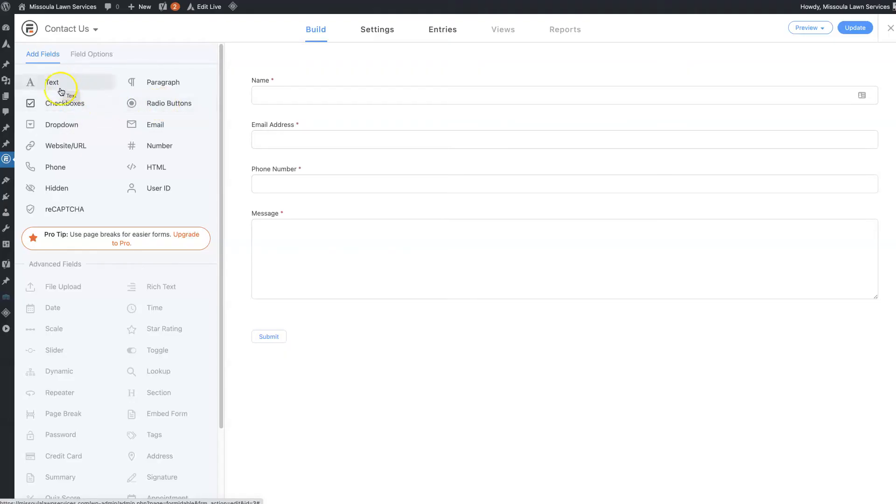
Step: Browse the Add Fields panel, then switch to the Contact Us form's general settings
scroll(down, 3)
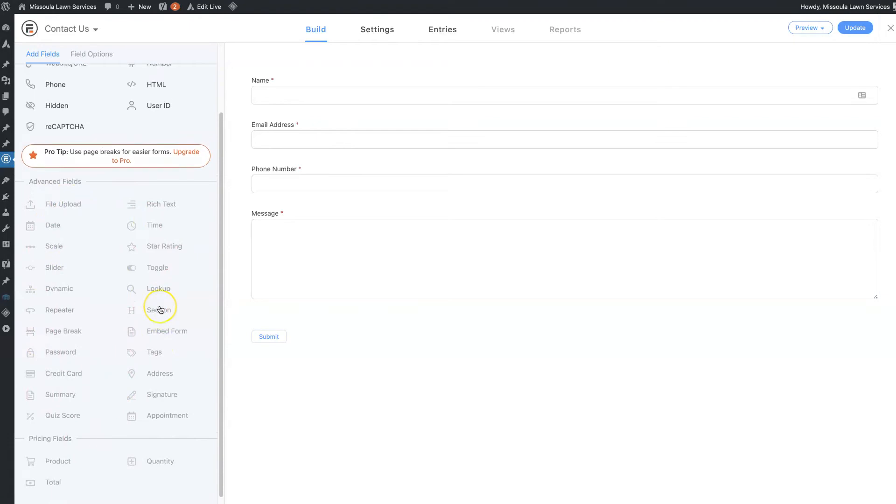
scroll(up, 3)
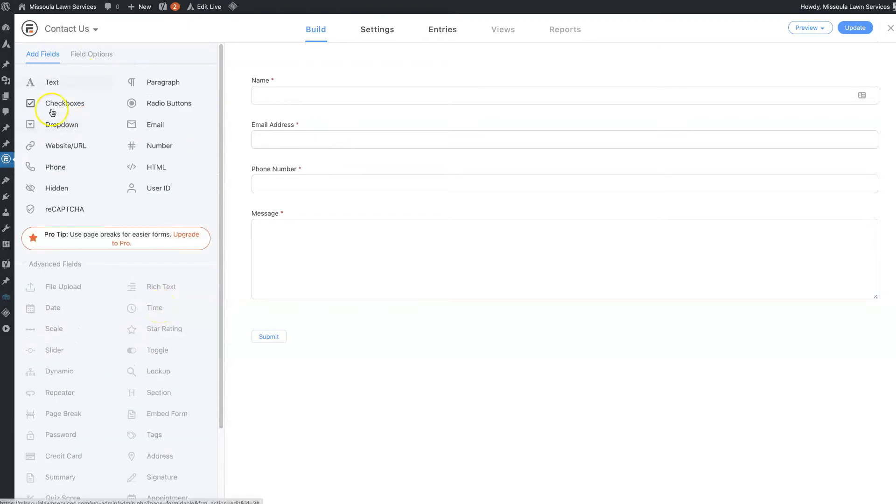
mouse_move(93, 214)
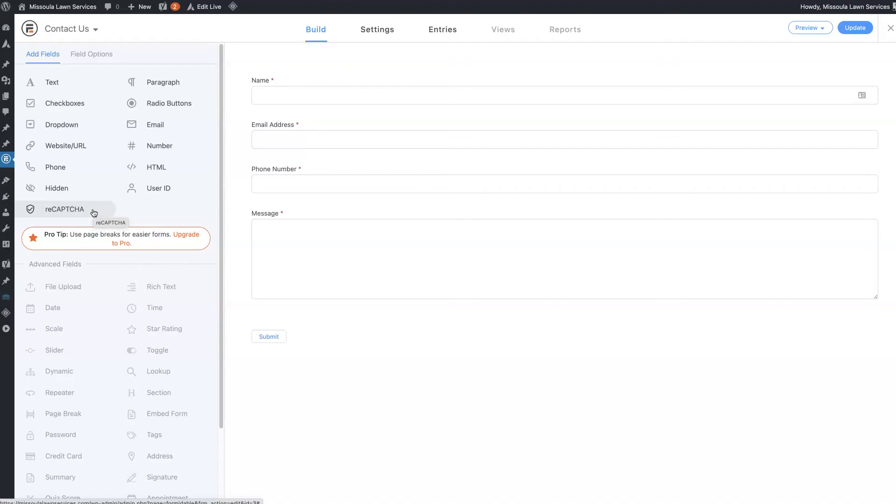
click(377, 29)
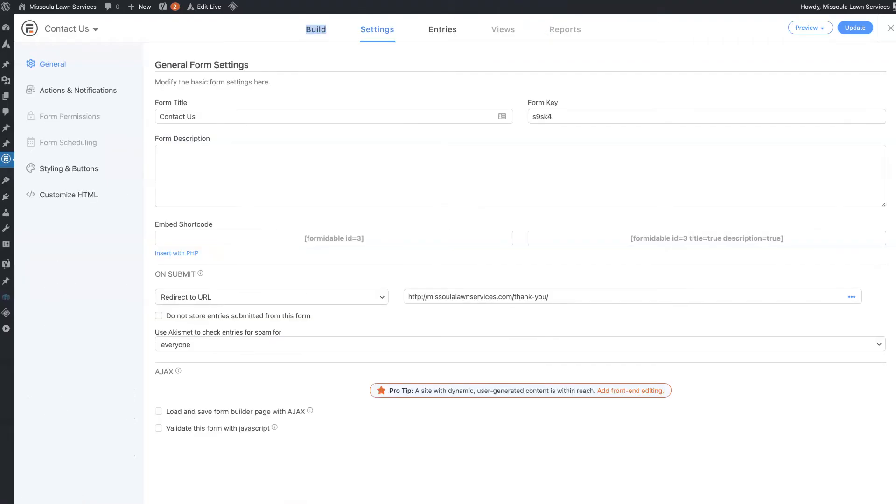
mouse_move(376, 459)
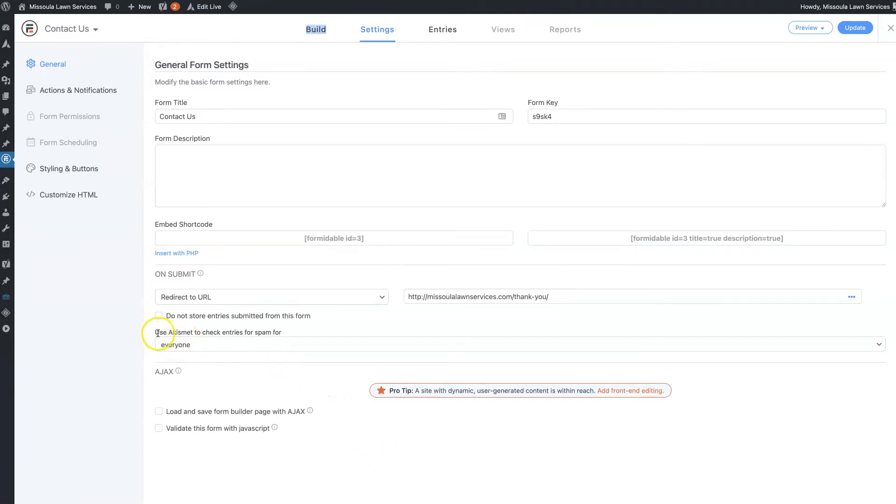
mouse_move(296, 336)
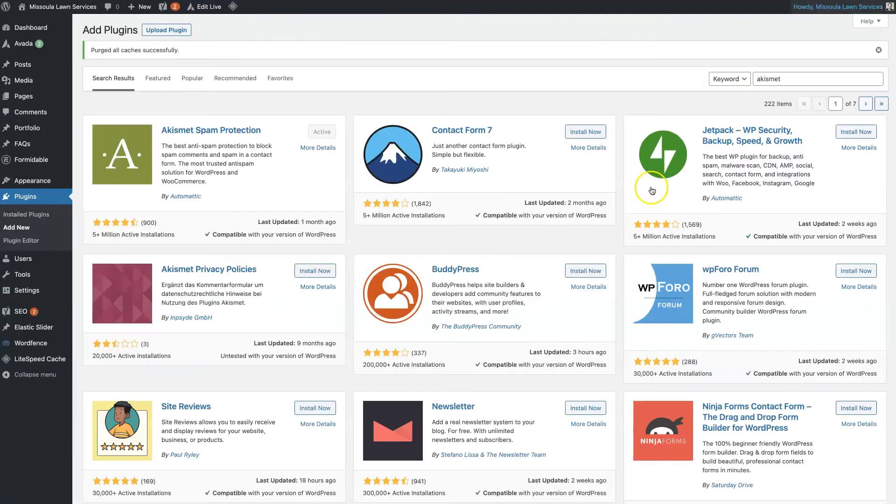
mouse_move(209, 133)
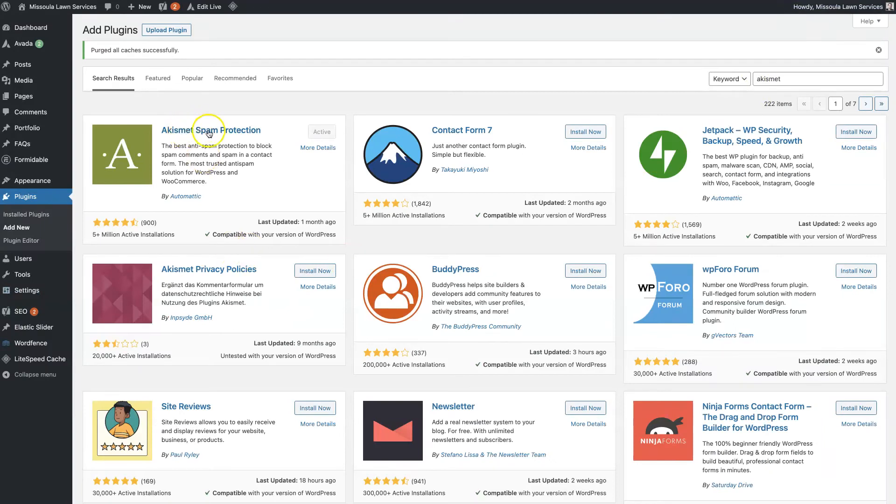
mouse_move(372, 134)
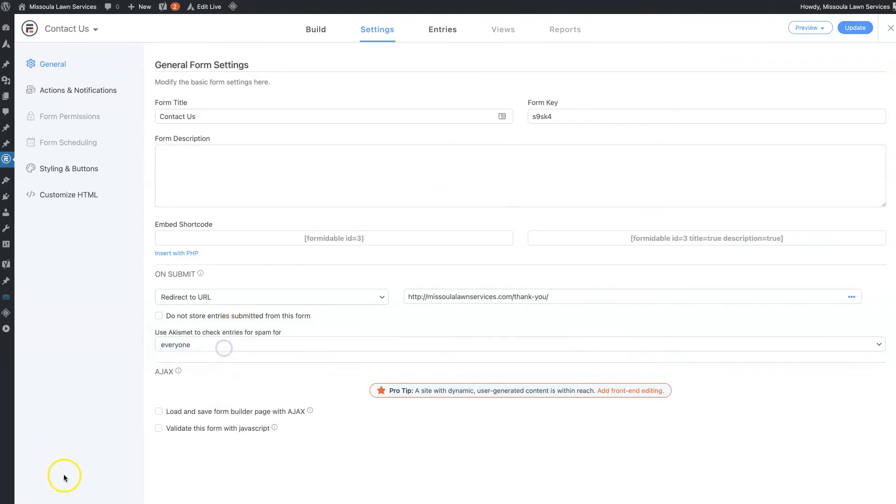
mouse_move(248, 379)
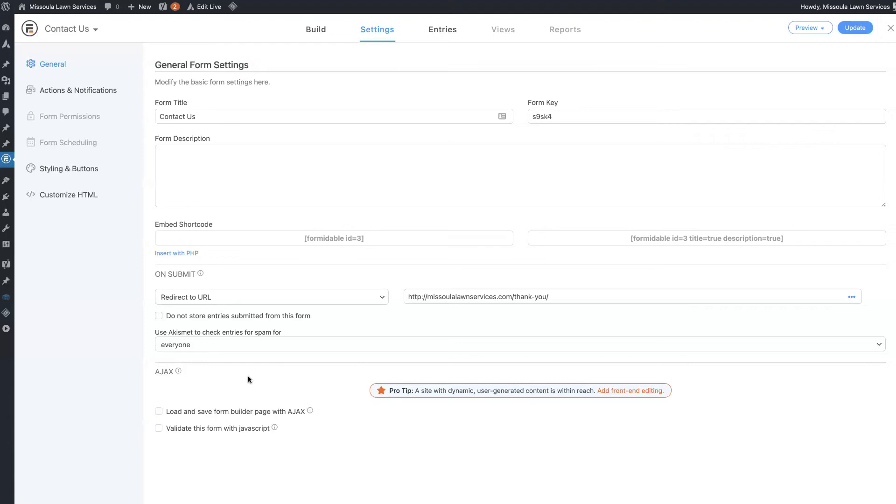
mouse_move(205, 348)
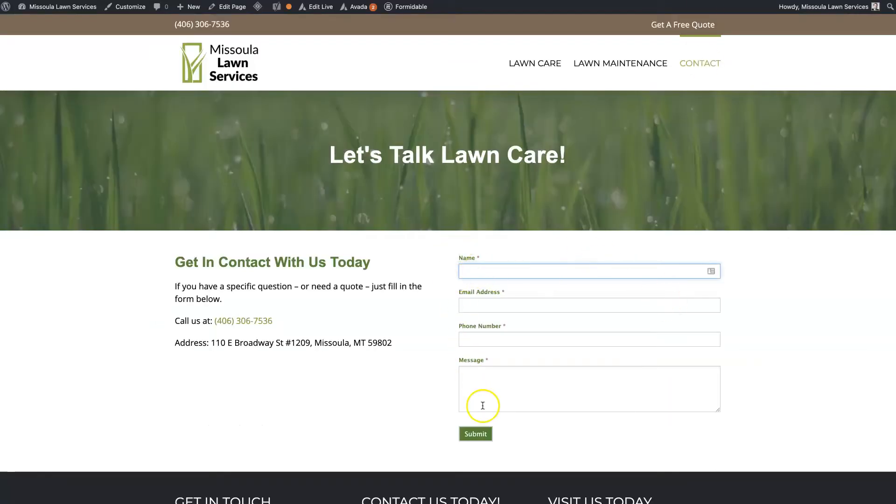
mouse_move(515, 438)
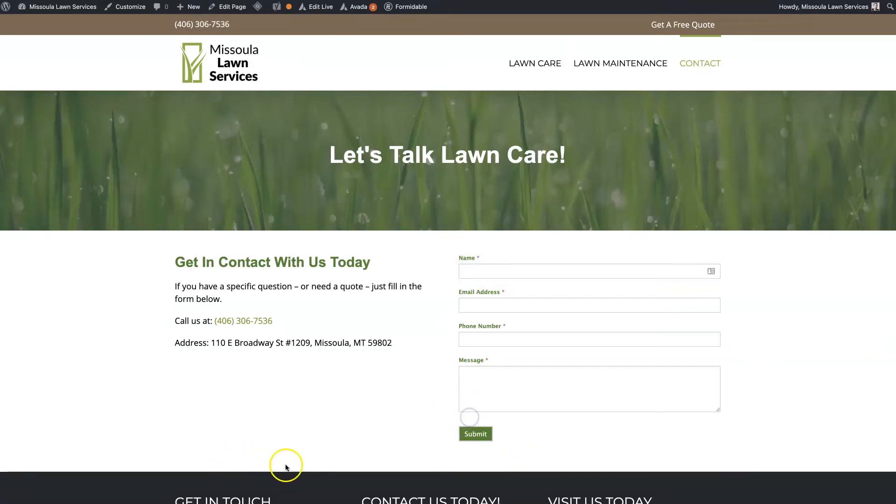
mouse_move(781, 77)
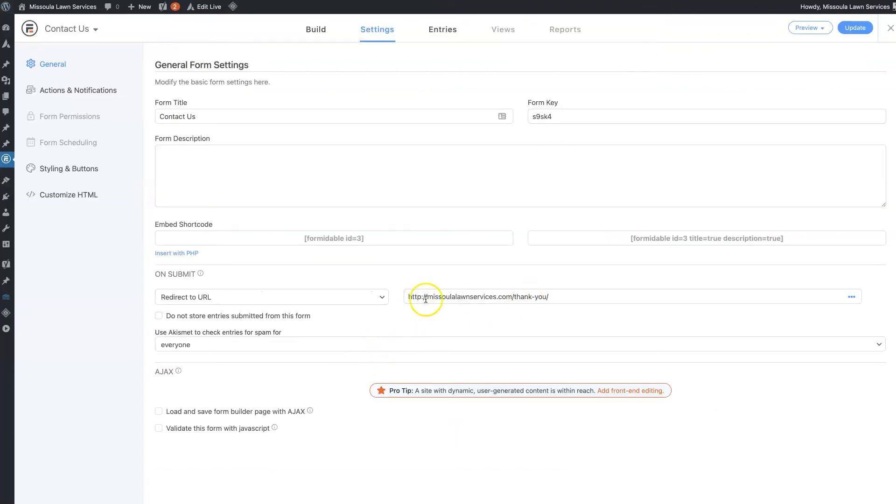
mouse_move(377, 330)
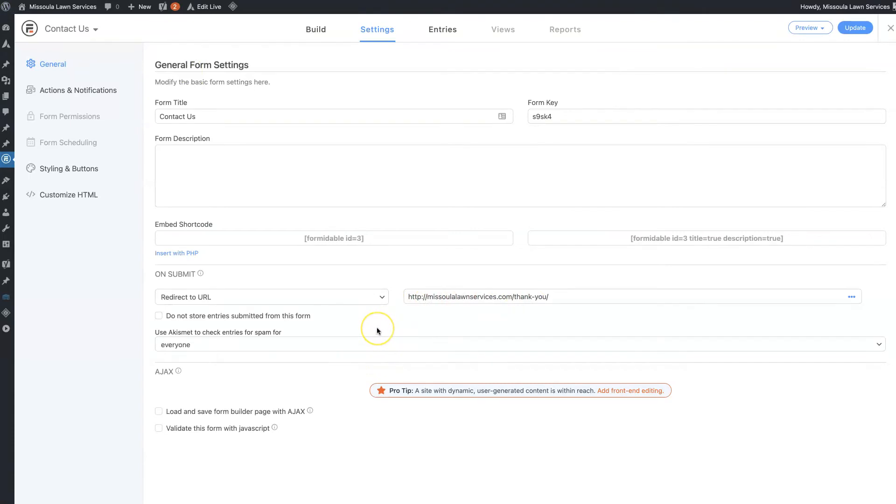
mouse_move(377, 330)
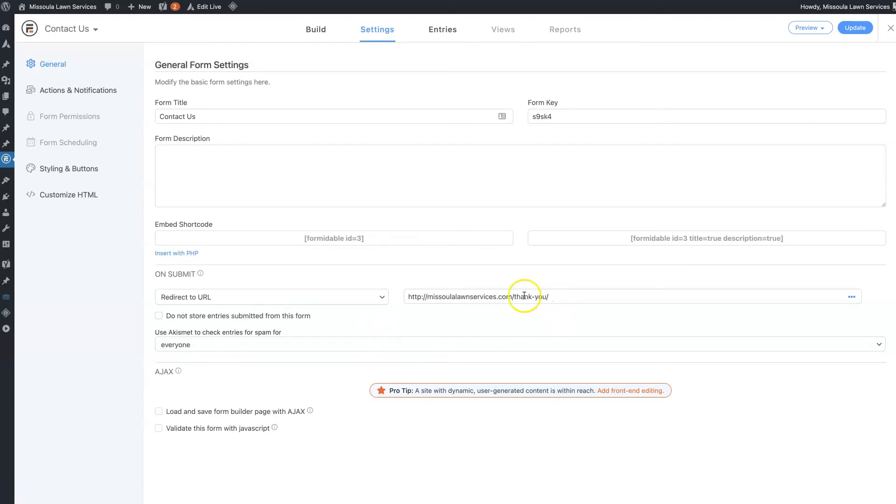
mouse_move(384, 330)
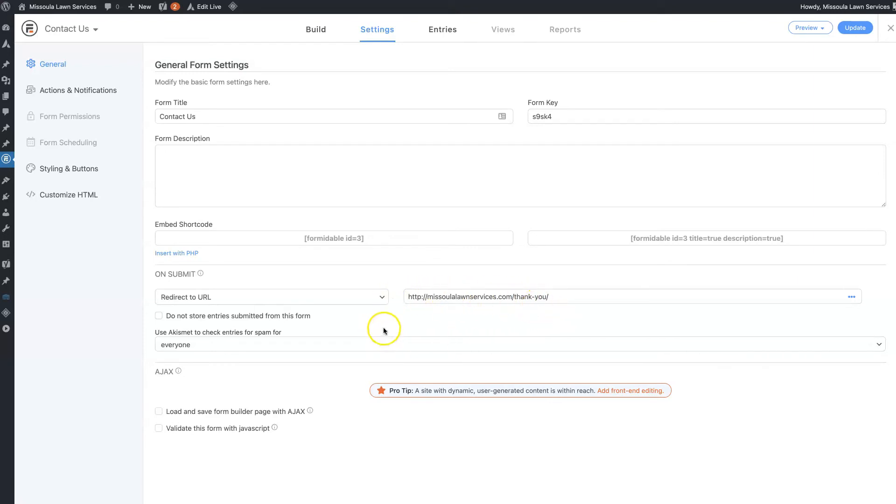
mouse_move(746, 101)
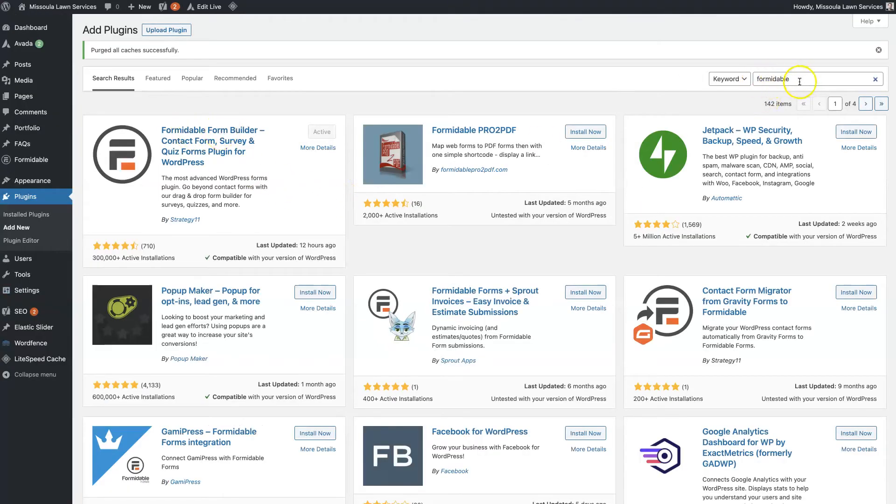
mouse_move(746, 117)
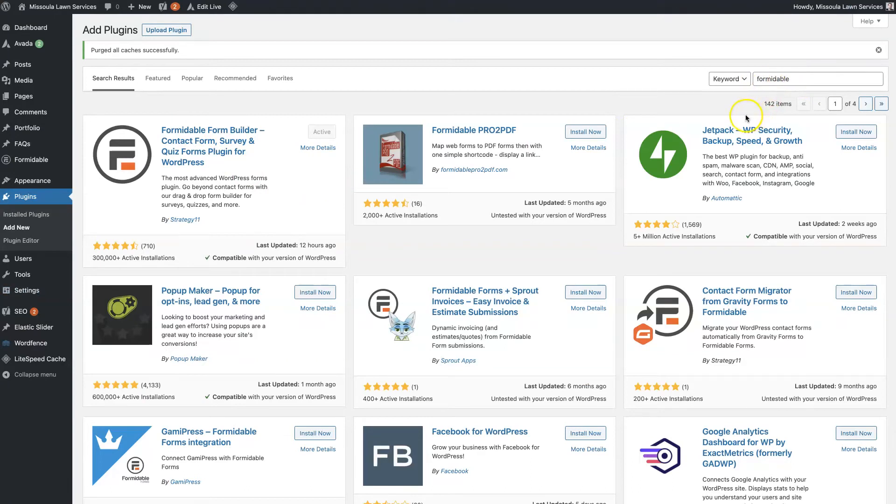
mouse_move(335, 135)
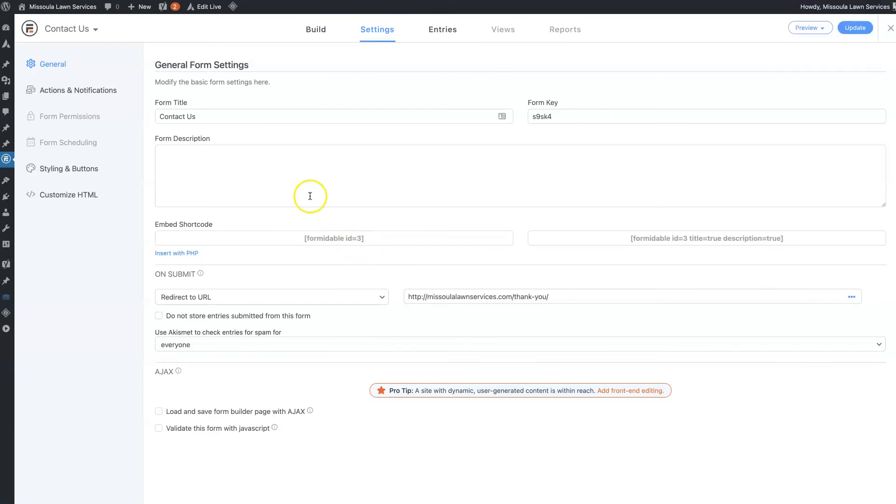
mouse_move(168, 333)
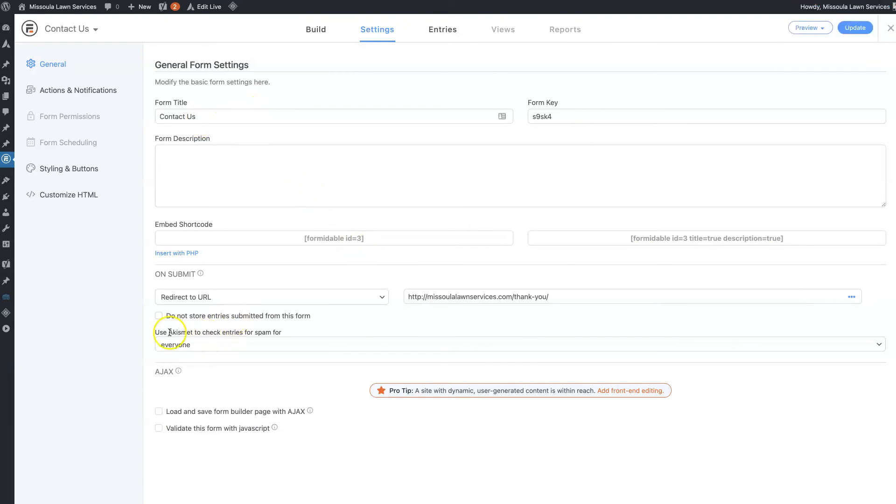
mouse_move(255, 336)
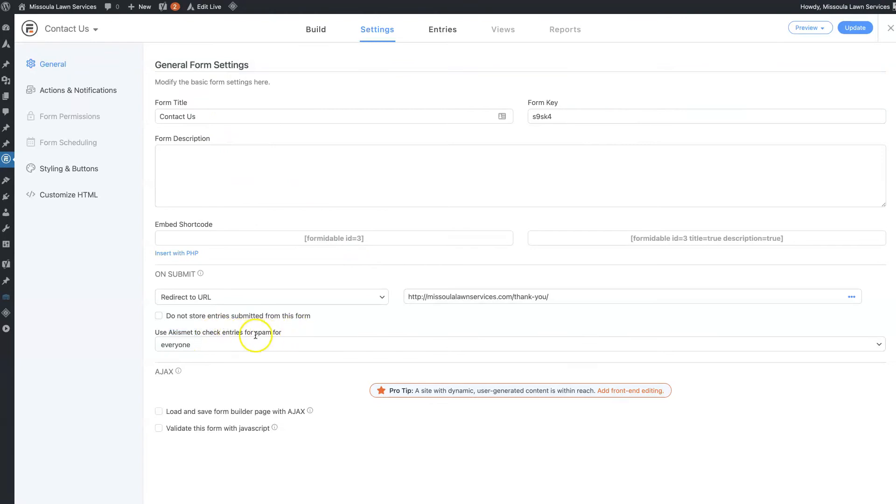
Step: Go to the Contact Us form's Actions & Notifications, where an email notification is on
click(78, 90)
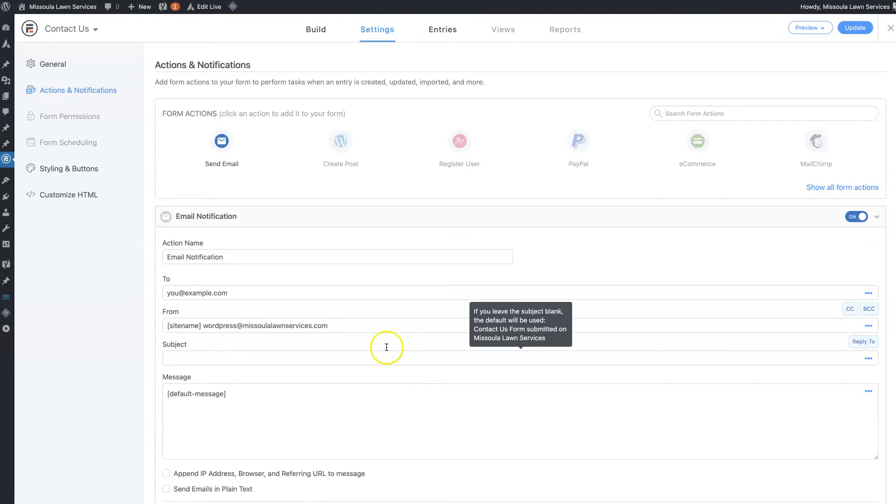
Step: Expand the Email Notification's details: recipient, sender, blank subject and default message
scroll(down, 3)
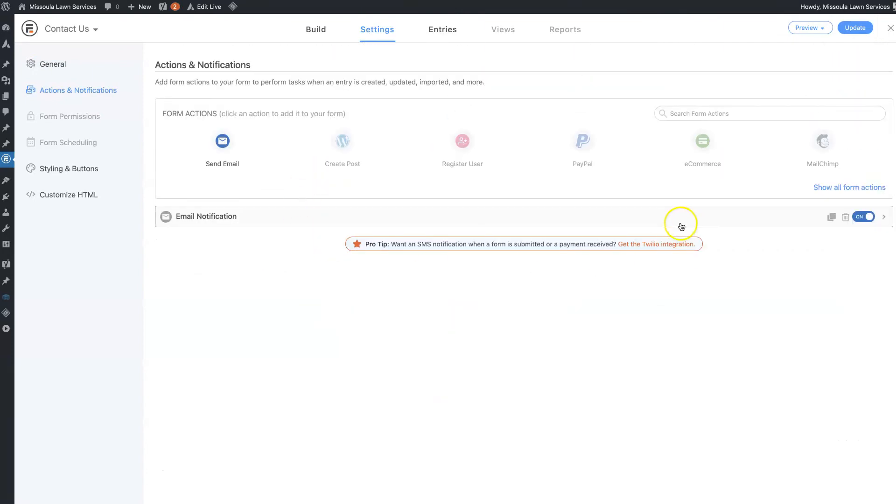
mouse_move(825, 223)
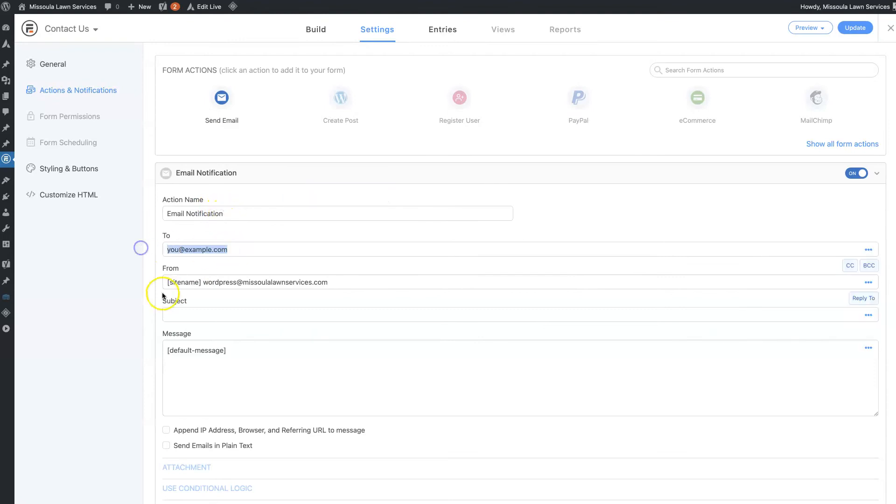
mouse_move(209, 251)
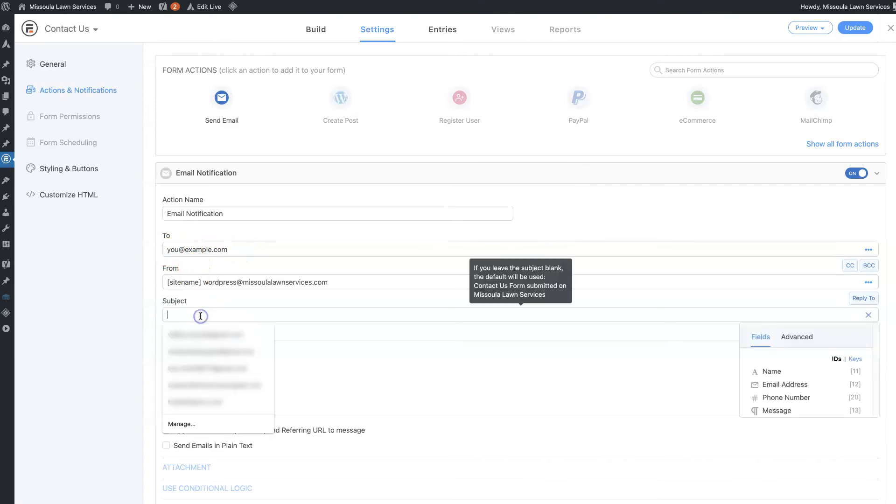
click(546, 351)
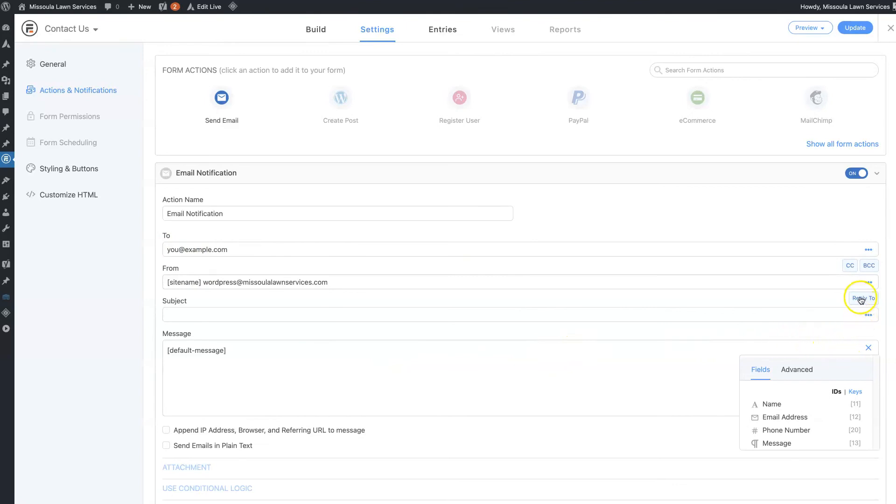
Step: Set the notification's Reply To to the Email Address [12] field, then move to Styling & Buttons
click(861, 298)
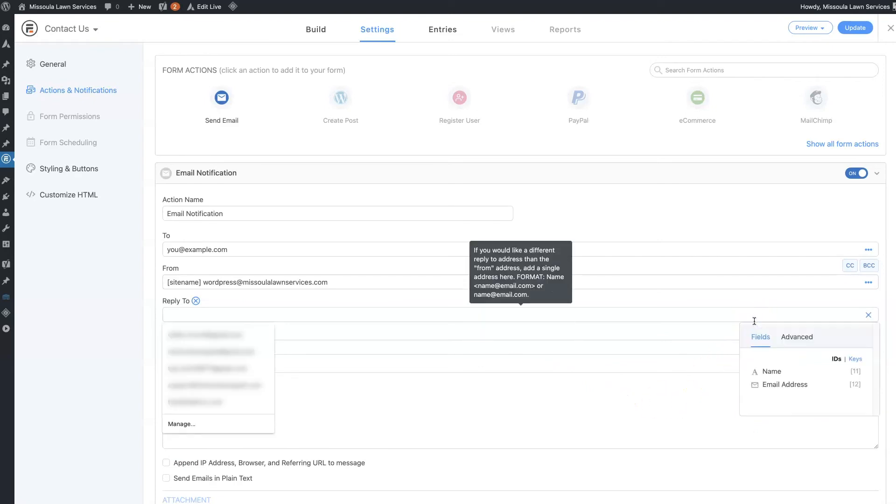
click(785, 384)
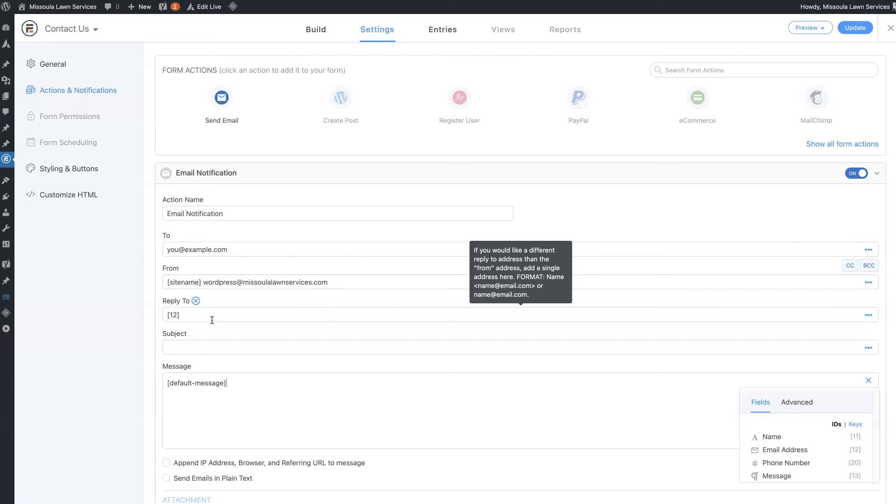
mouse_move(553, 176)
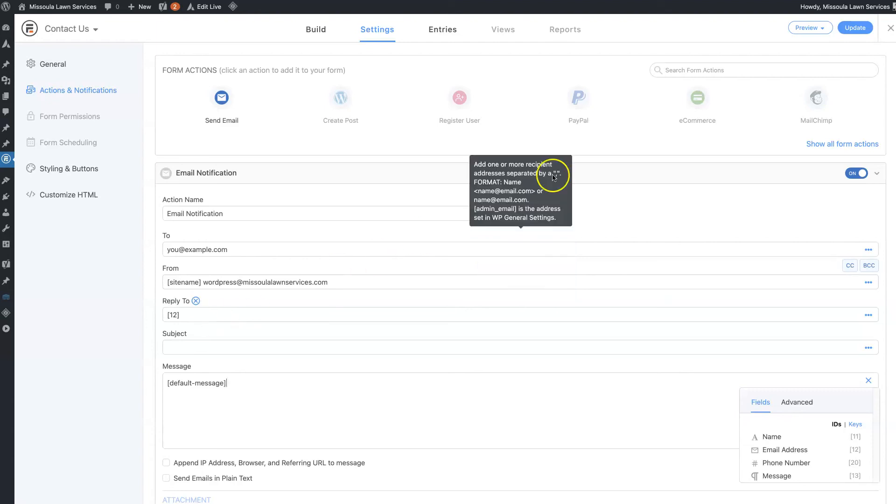
mouse_move(603, 225)
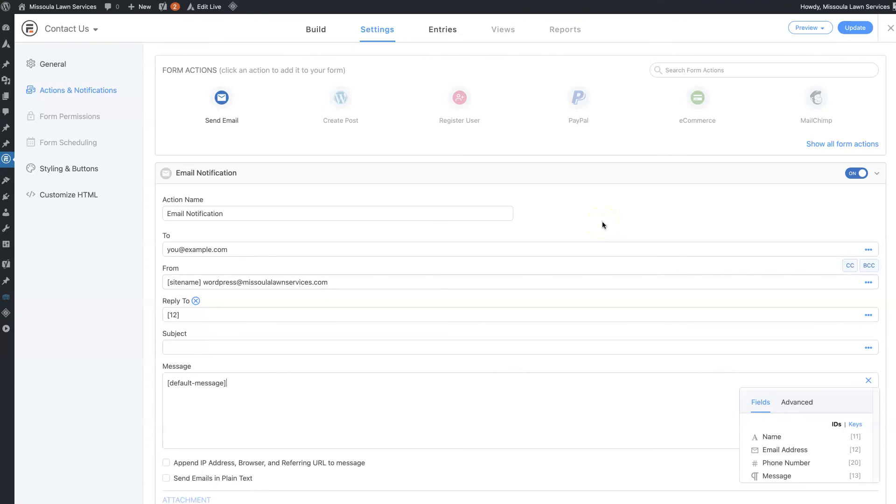
click(69, 168)
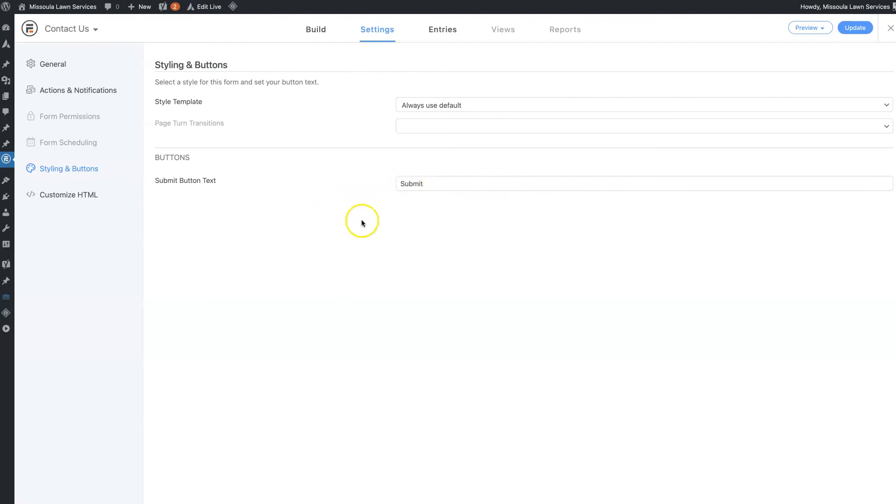
Step: Review the email action with its Email Address reply-to, then return to General settings
click(79, 91)
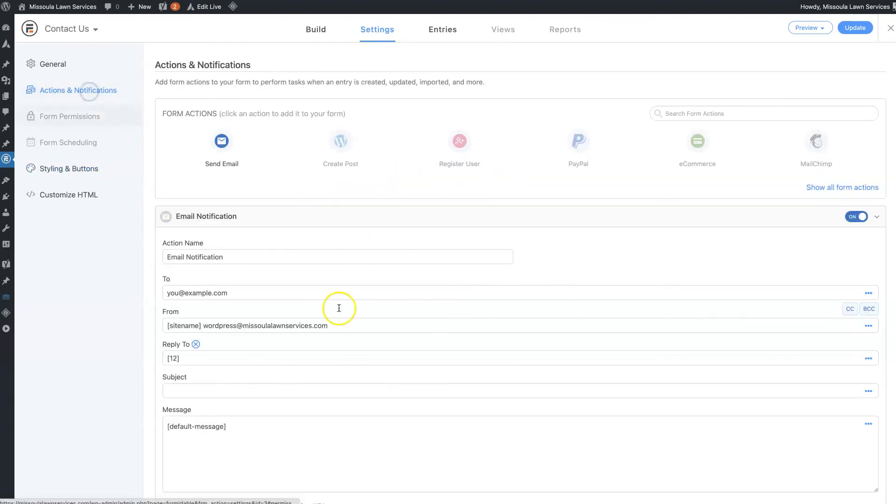
mouse_move(634, 261)
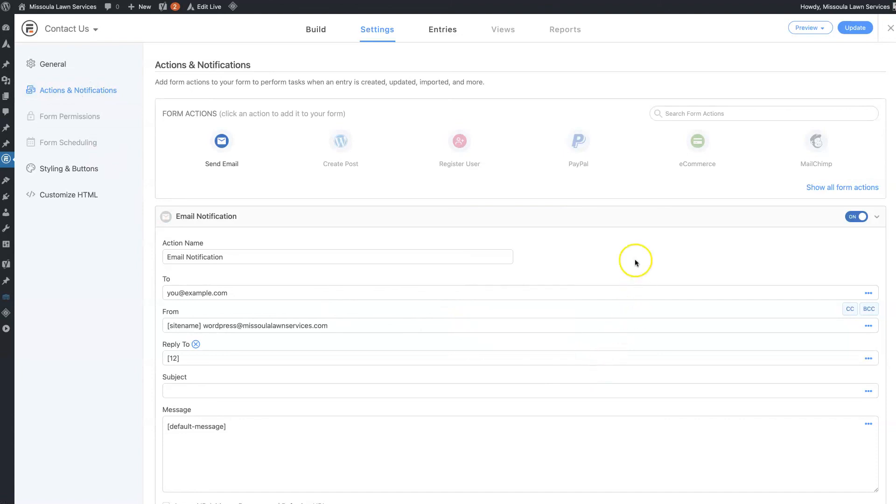
mouse_move(635, 262)
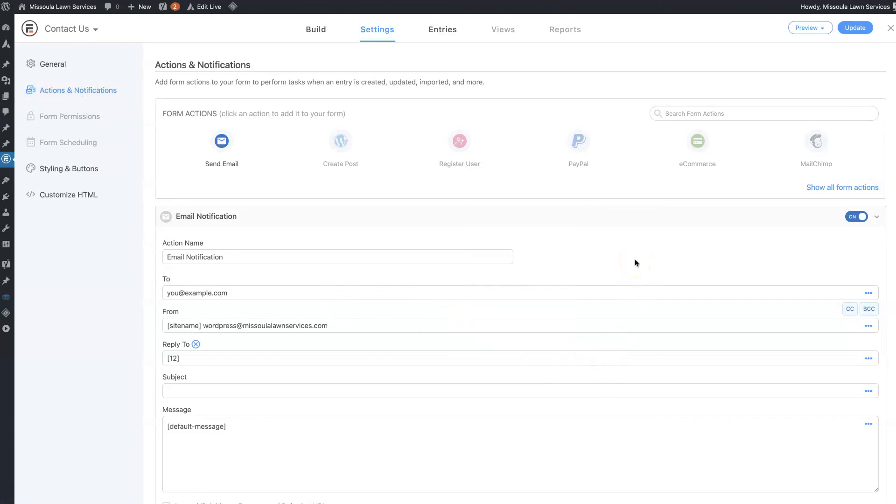
click(316, 29)
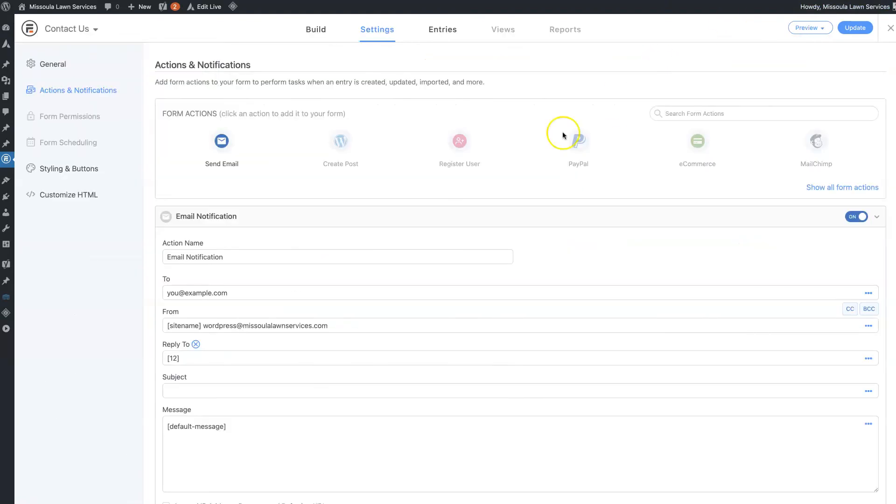
click(53, 64)
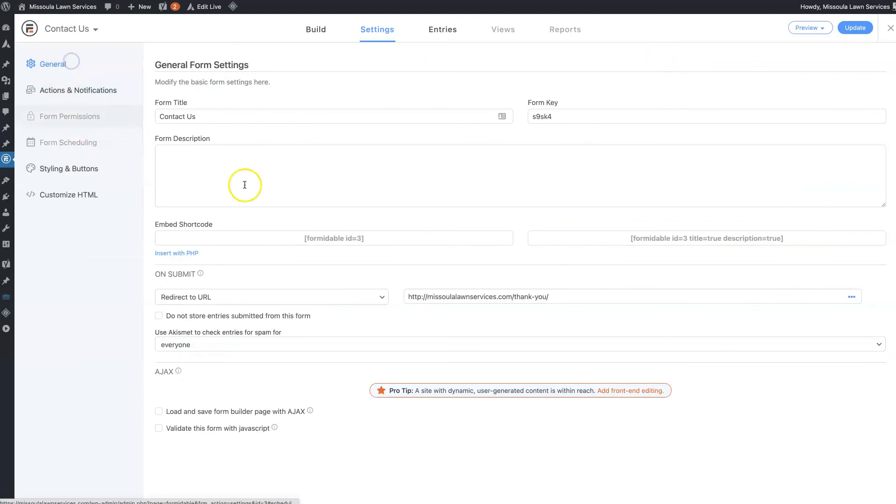
mouse_move(216, 363)
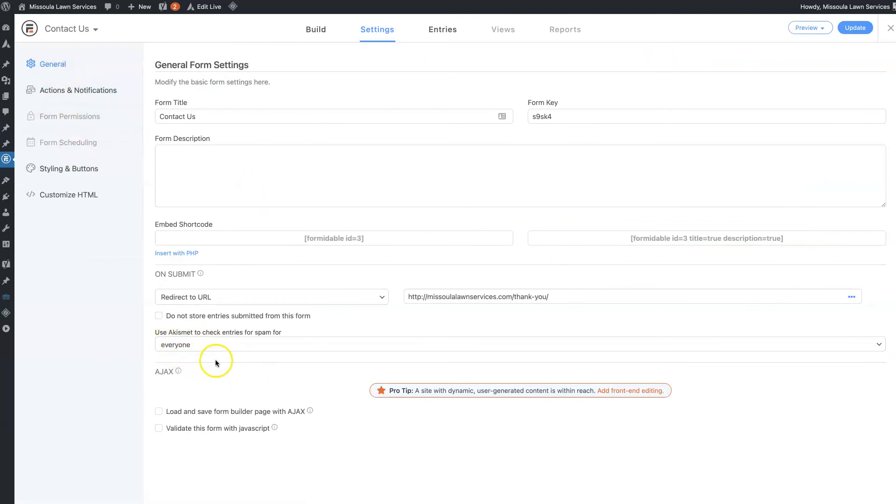
mouse_move(397, 465)
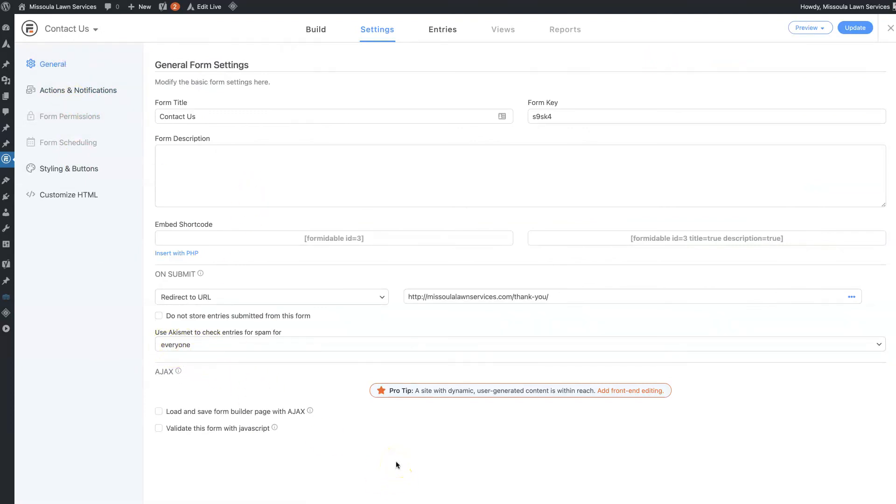